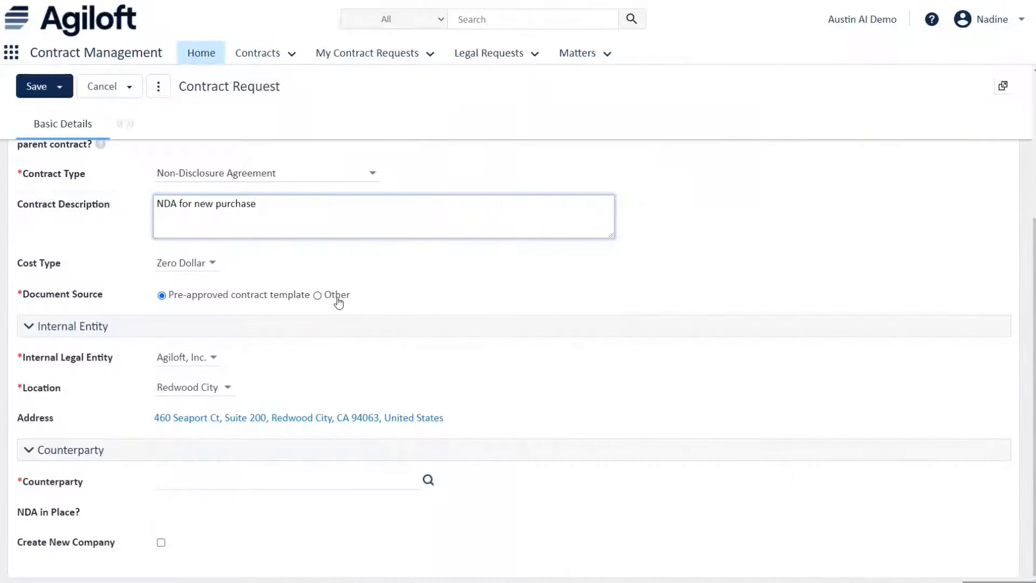
# Mark the request's document source as not from a template
pyautogui.click(285, 487)
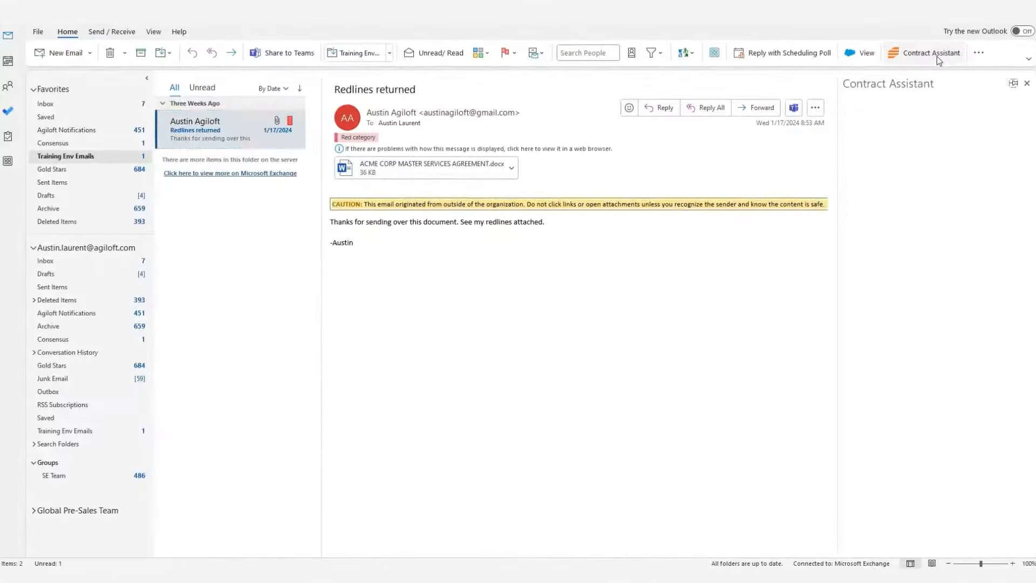
# Add the emailed redlines to the Acme Corp. Master Services Agreement through Contract Assistant
pyautogui.click(930, 53)
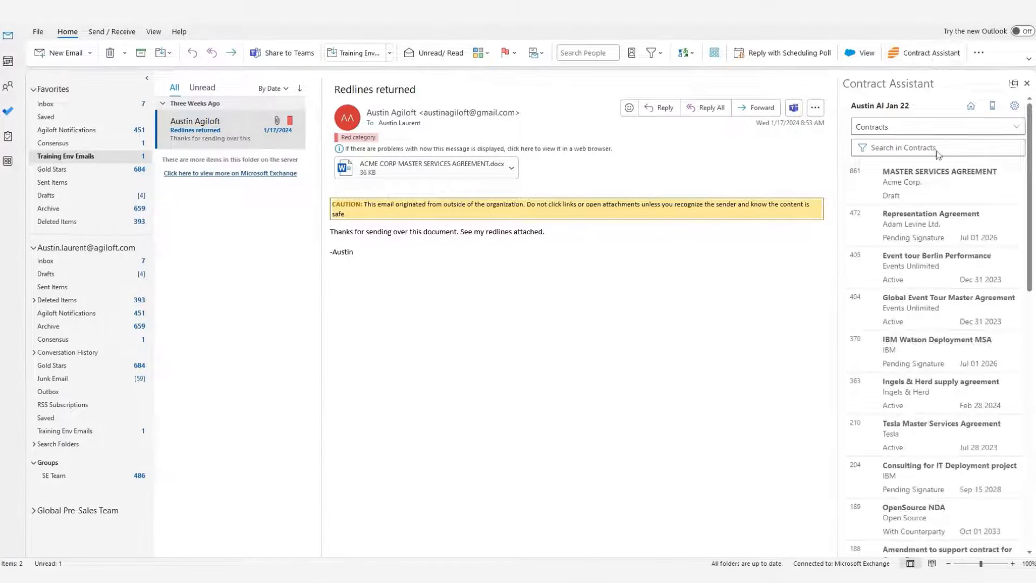
pyautogui.click(939, 182)
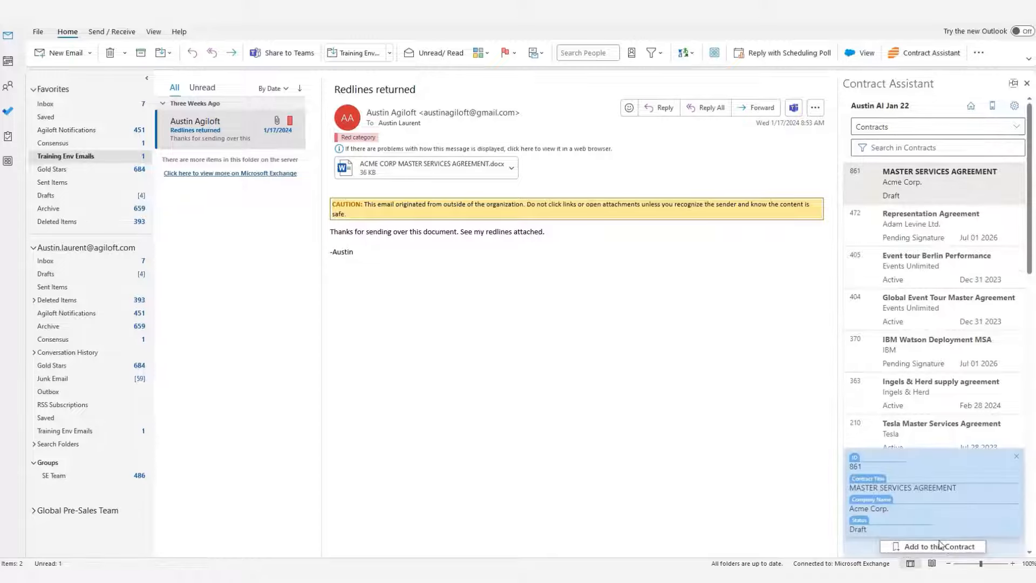
pyautogui.click(938, 545)
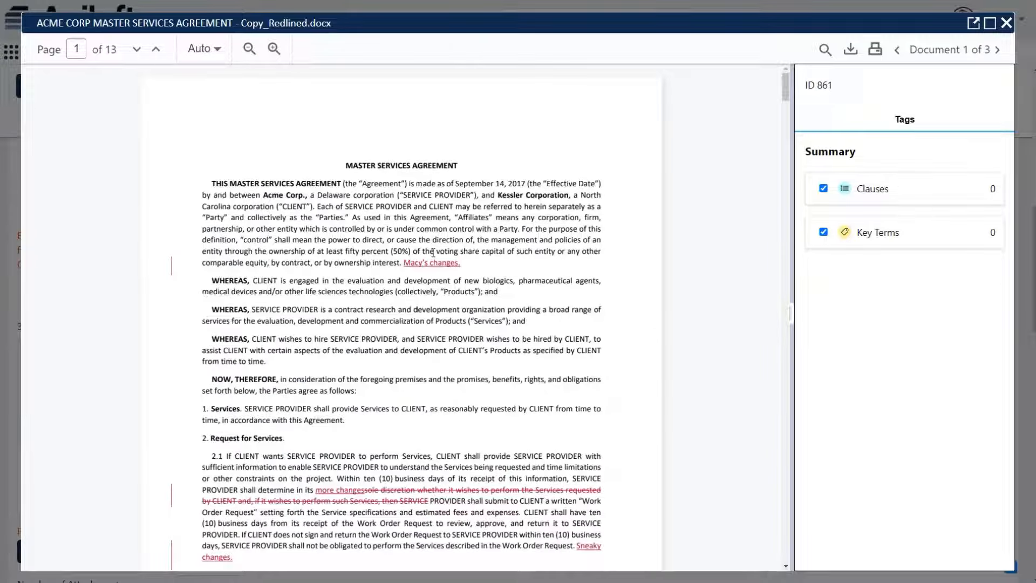
# Scroll through the redlined Master Services Agreement copy
pyautogui.scroll(-3)
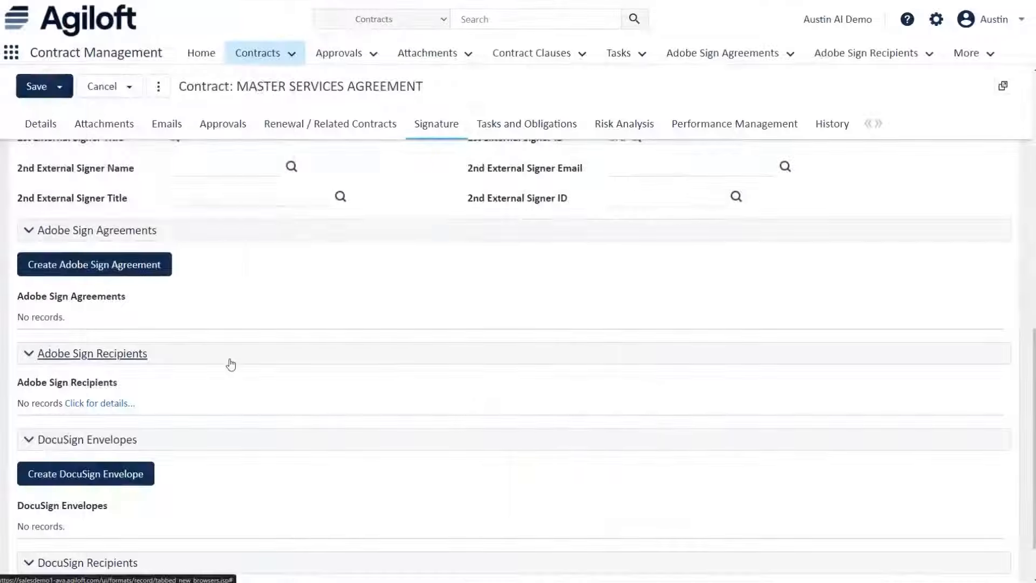
# Start a new Adobe Sign agreement for the Master Services Agreement
pyautogui.click(95, 263)
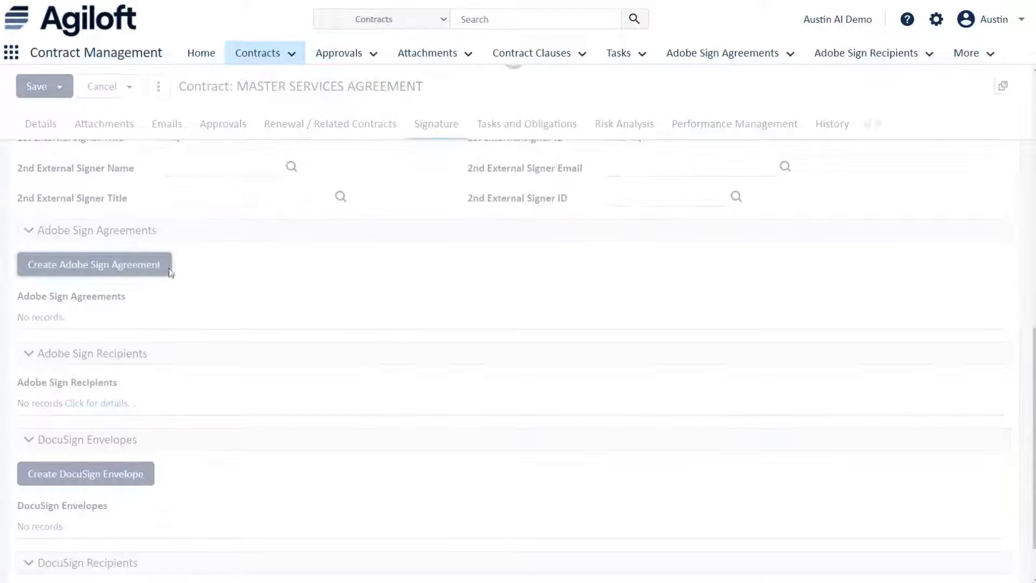
pyautogui.click(94, 264)
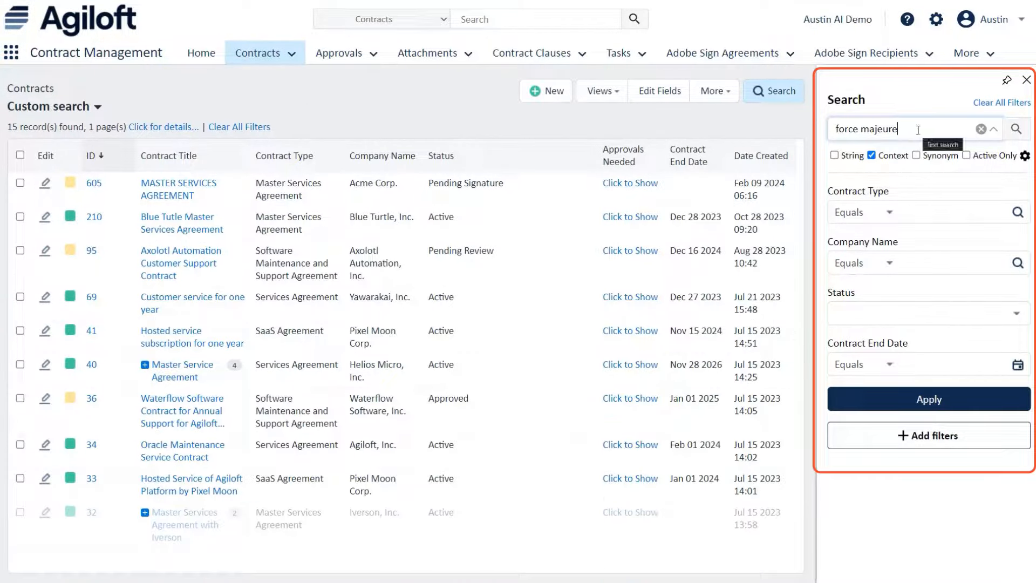
# Filter the search to company Iverson, Inc. and add a Contract Amount greater-than filter
pyautogui.write('iv')
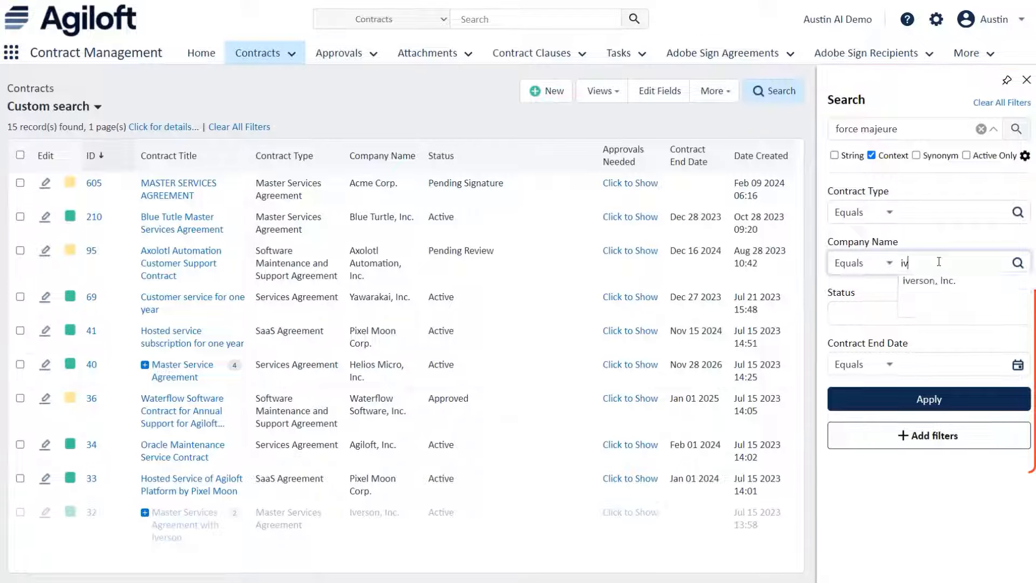
pyautogui.click(927, 281)
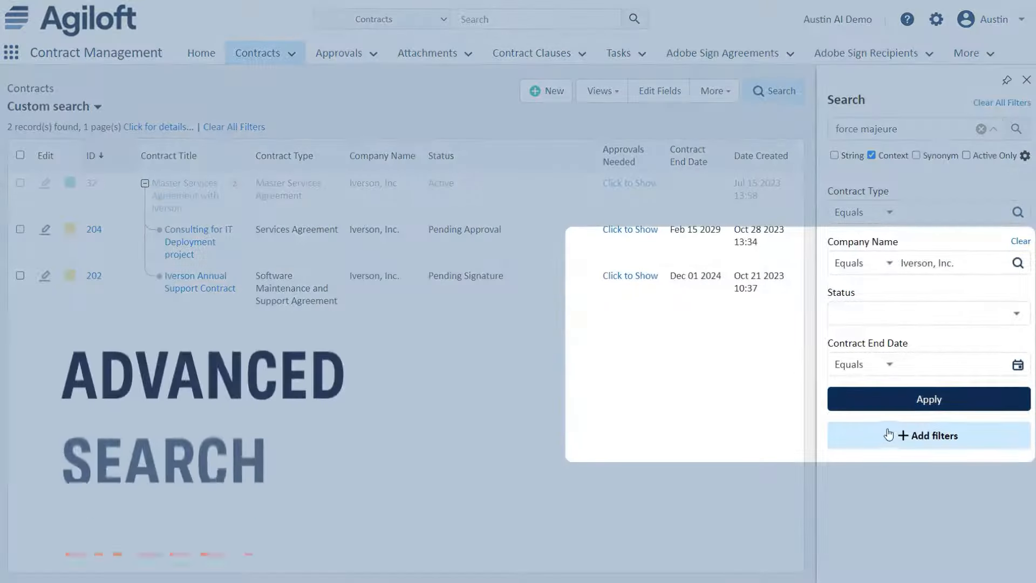
pyautogui.click(929, 435)
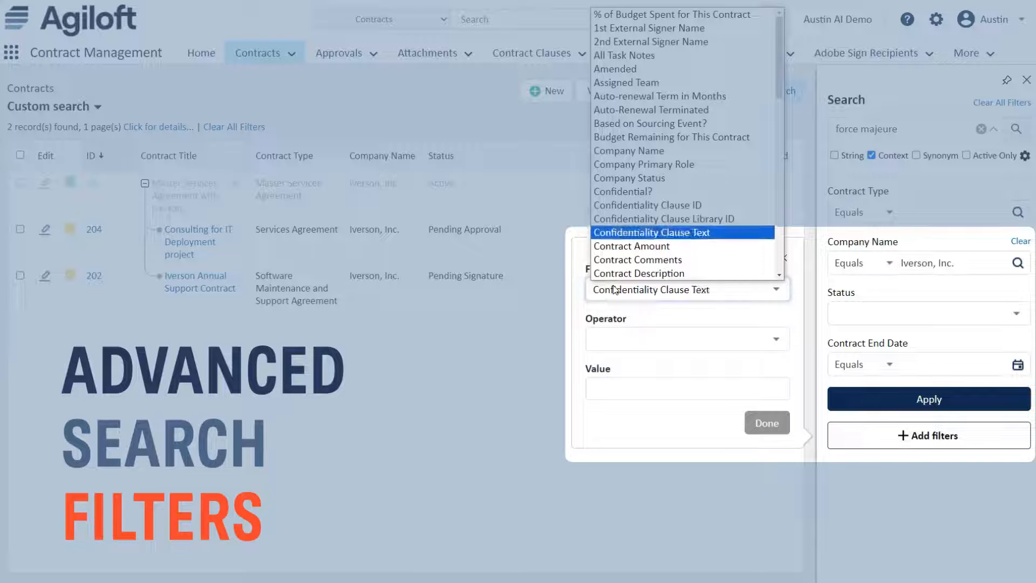
pyautogui.click(631, 246)
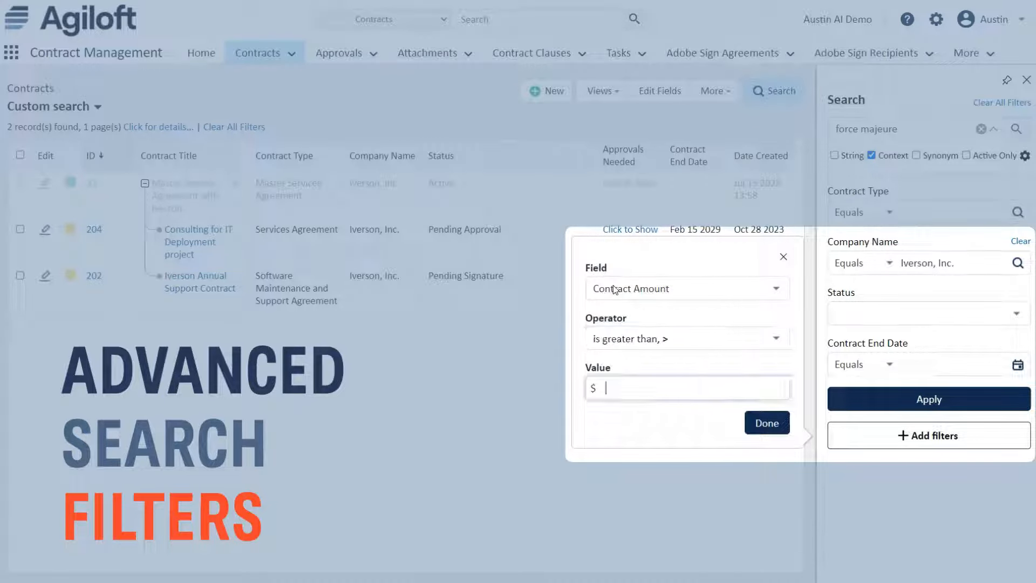
pyautogui.click(766, 422)
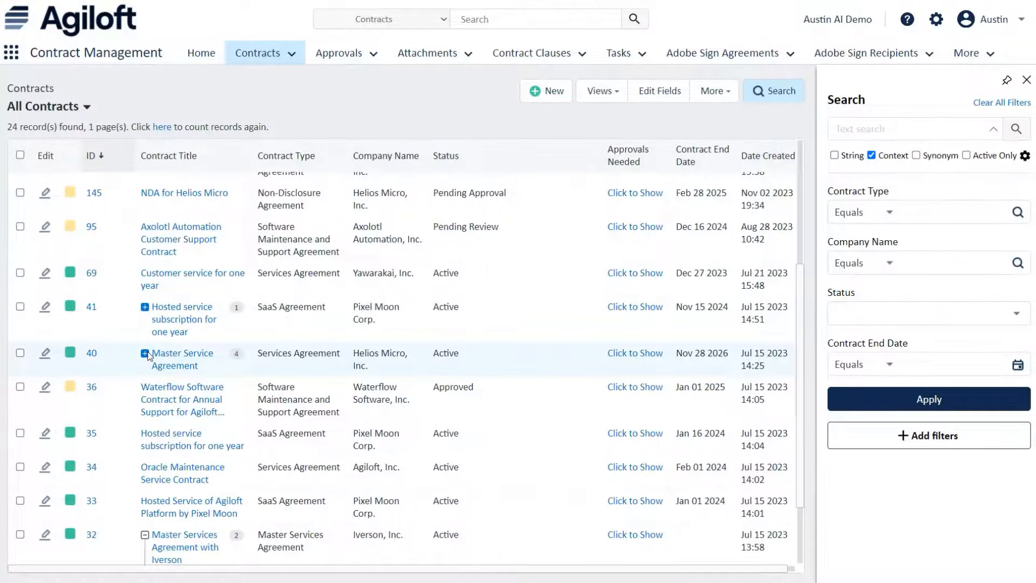
# Expand Master Service Agreement and its maintenance subcontract to reveal nested sub-contracts
pyautogui.click(144, 353)
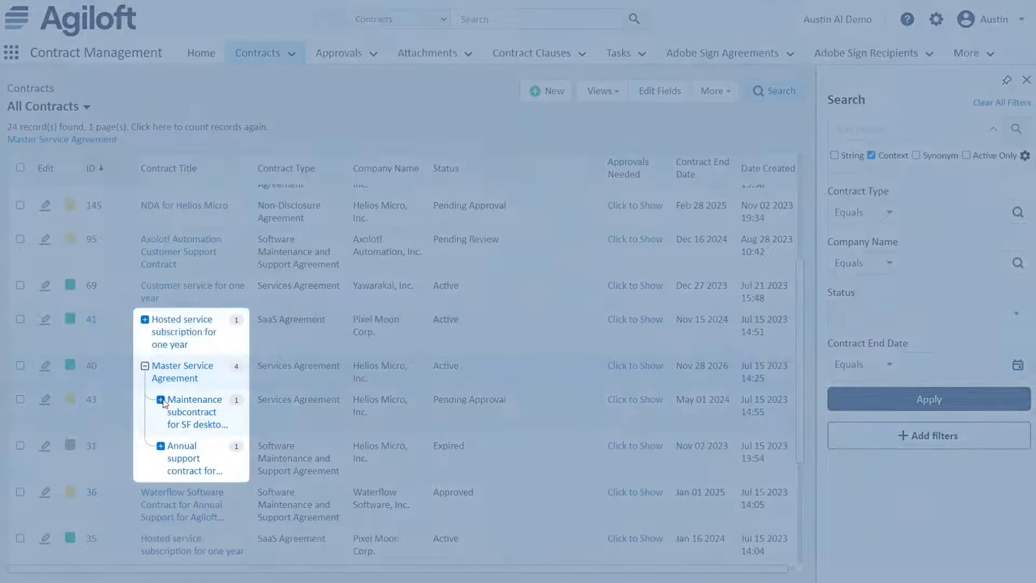
pyautogui.click(160, 399)
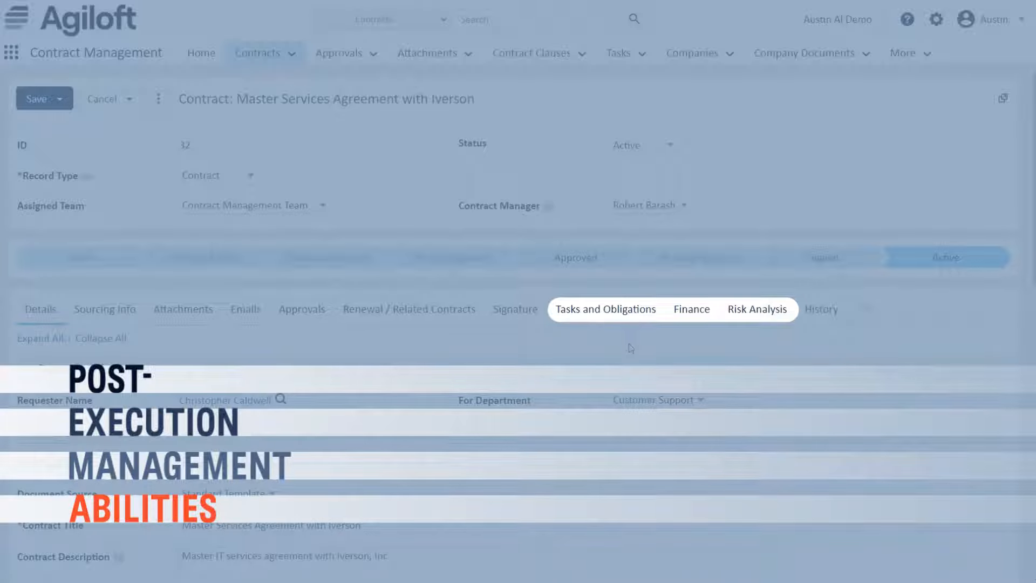
# View tasks and obligations, drill into contracts expiring within 90 days, and schedule the report weekly
pyautogui.click(605, 310)
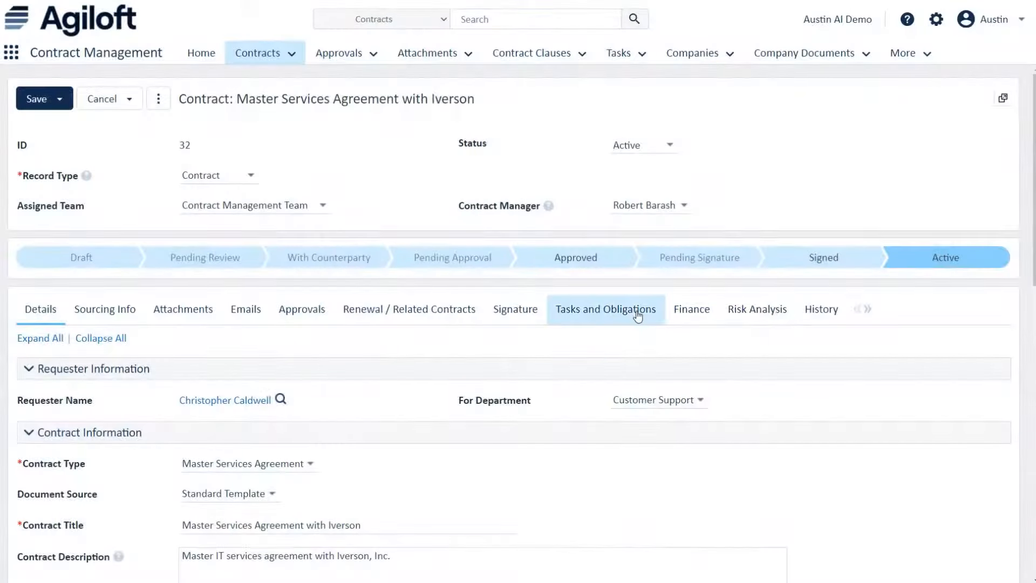
pyautogui.click(605, 308)
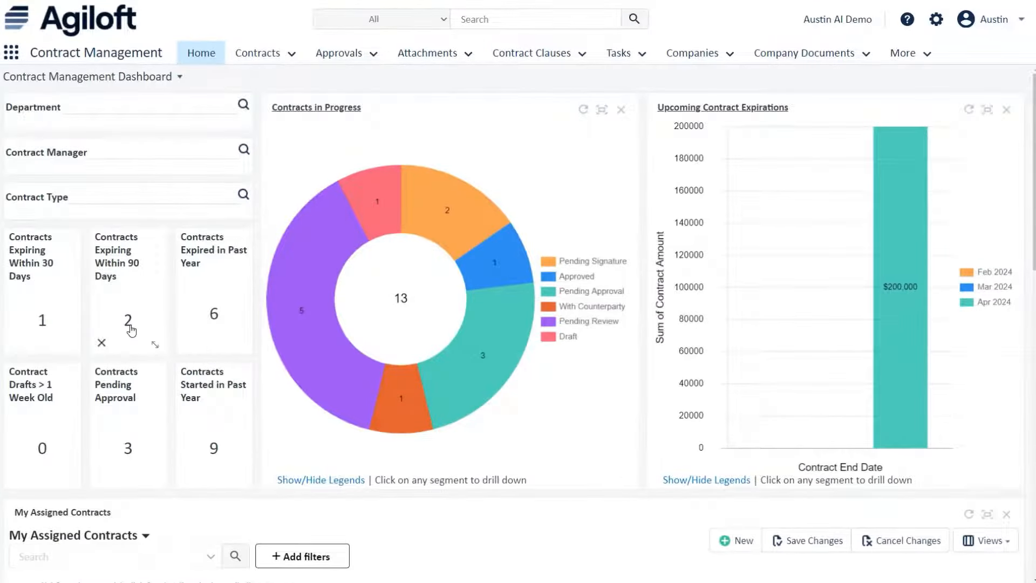
pyautogui.click(128, 320)
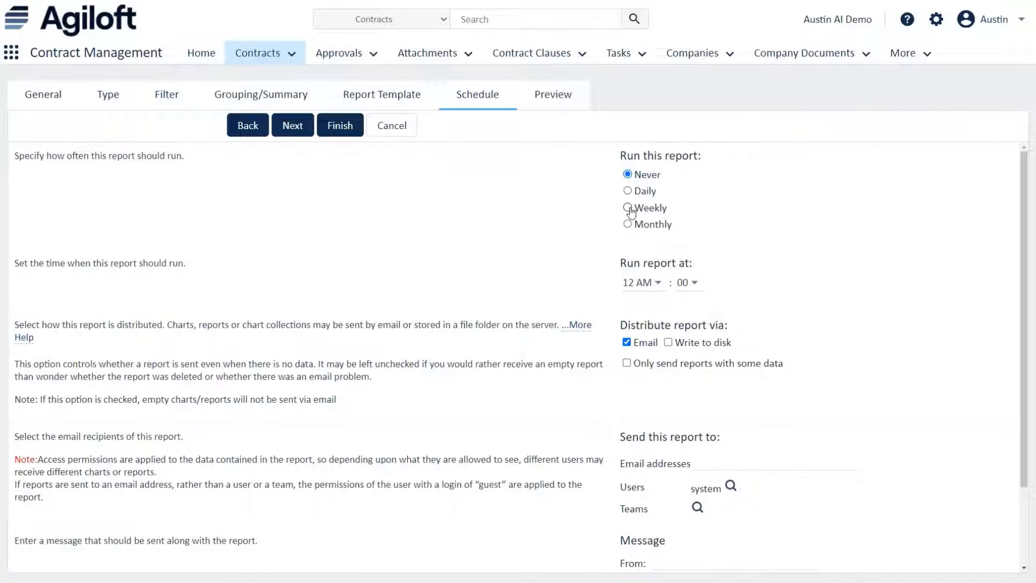
pyautogui.click(627, 208)
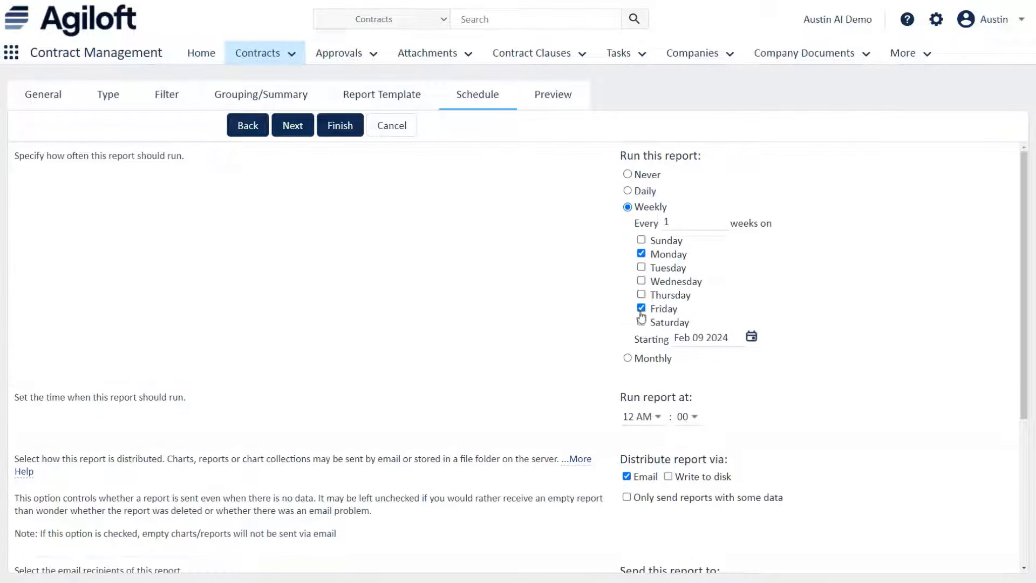